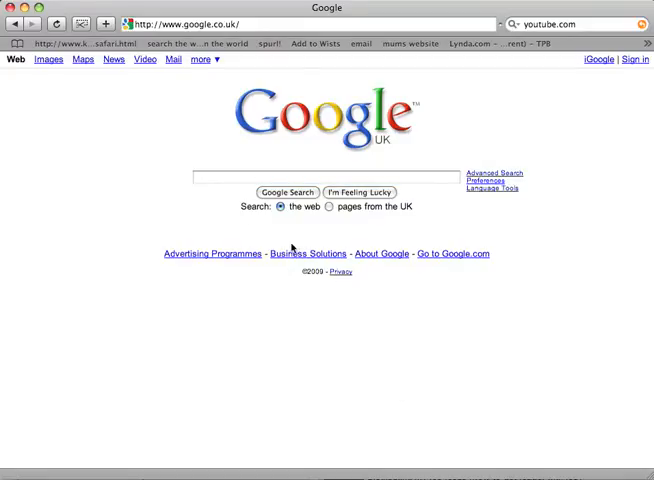
pyautogui.moveTo(250, 228)
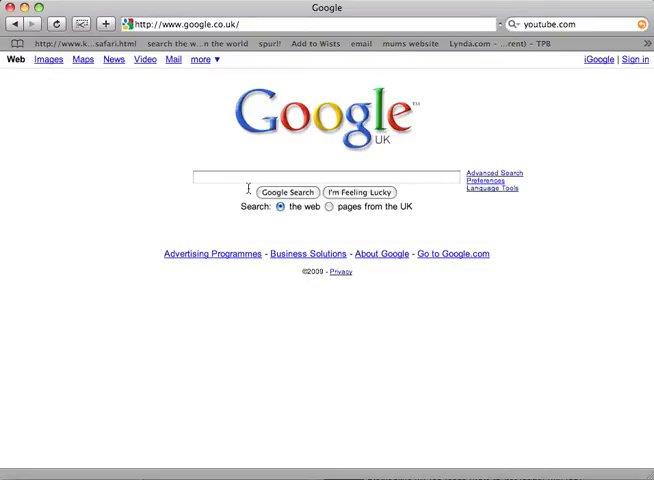
# - Load youtube.com in Safari's address bar
pyautogui.write('youtub')
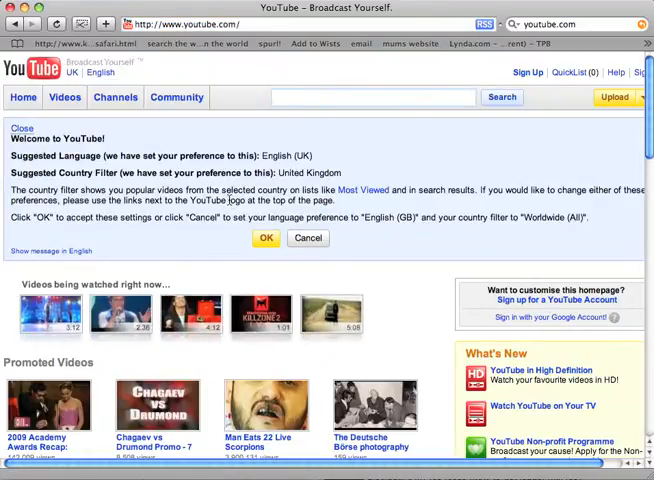
# - Search YouTube for 'how to get leads'
pyautogui.write('how to get leads')
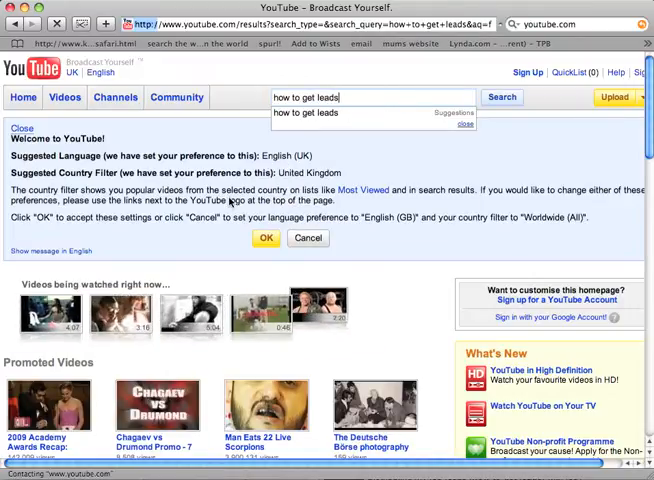
pyautogui.click(498, 97)
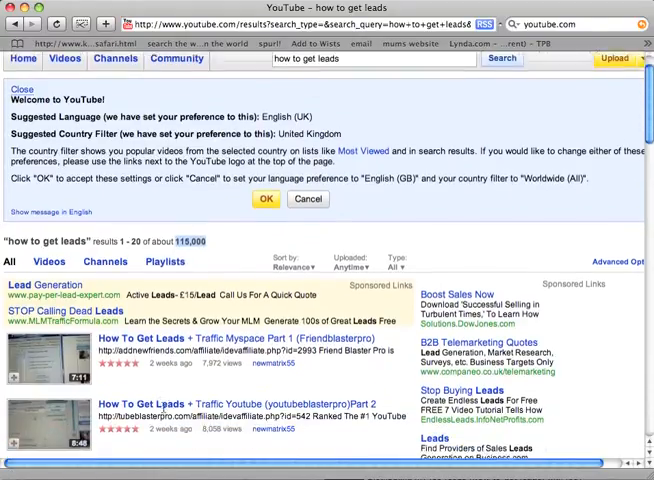
pyautogui.scroll(-3)
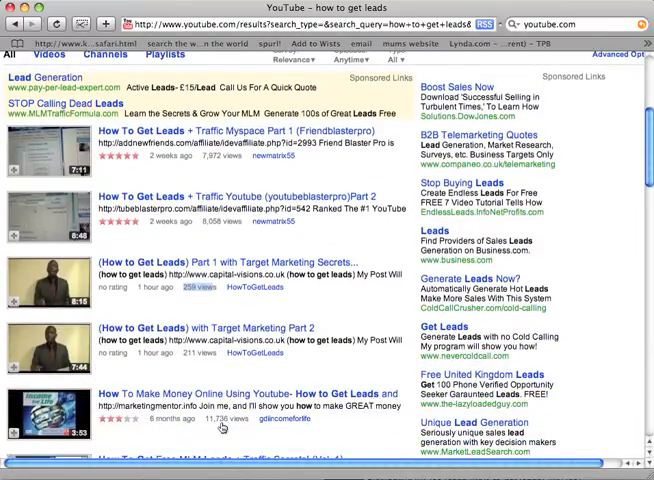
pyautogui.scroll(-3)
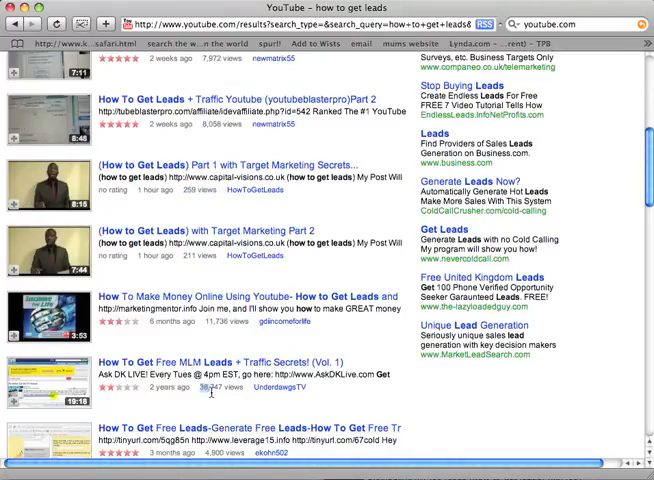
pyautogui.scroll(-3)
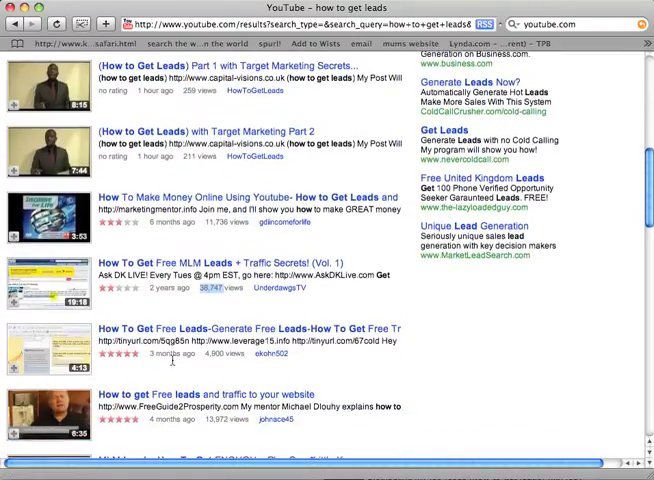
pyautogui.scroll(-3)
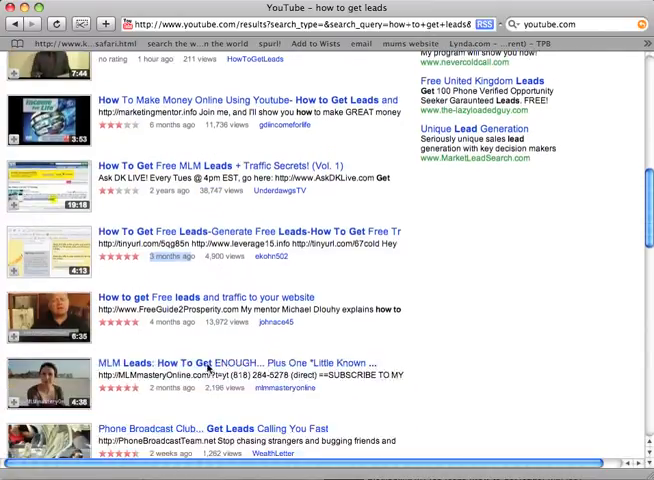
pyautogui.scroll(-3)
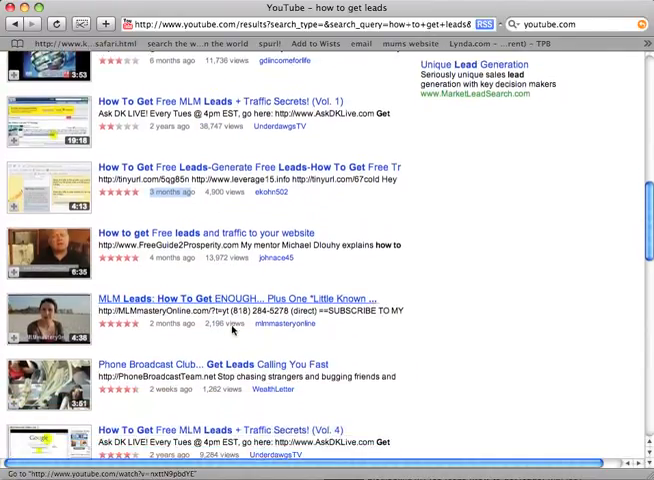
pyautogui.scroll(-3)
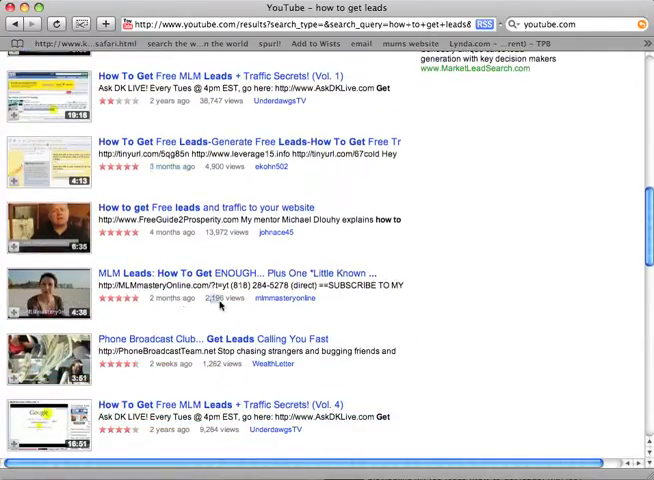
pyautogui.scroll(-3)
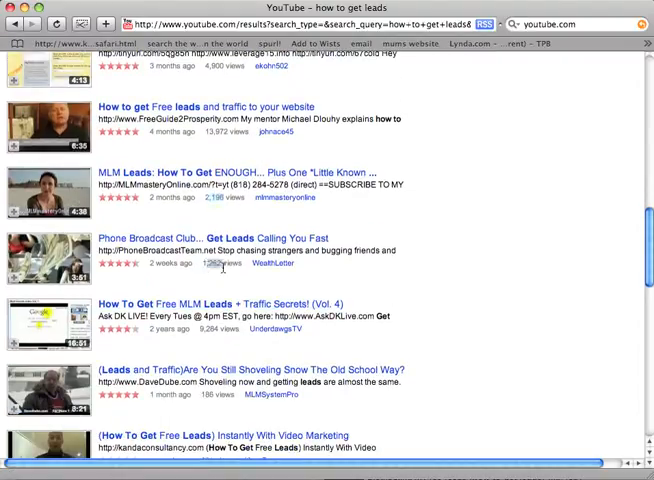
pyautogui.scroll(-3)
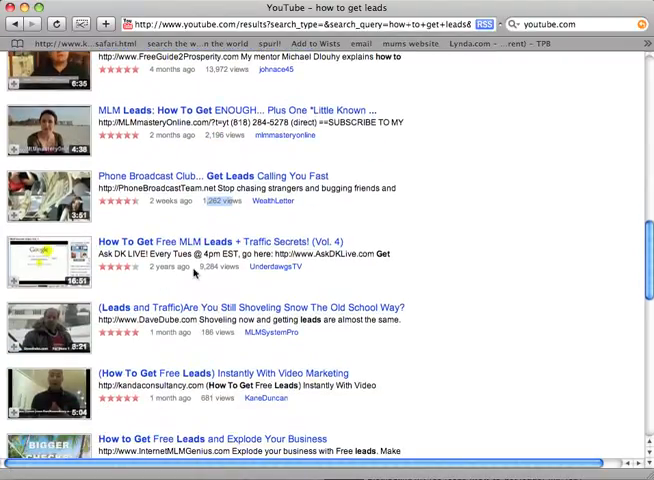
pyautogui.scroll(-3)
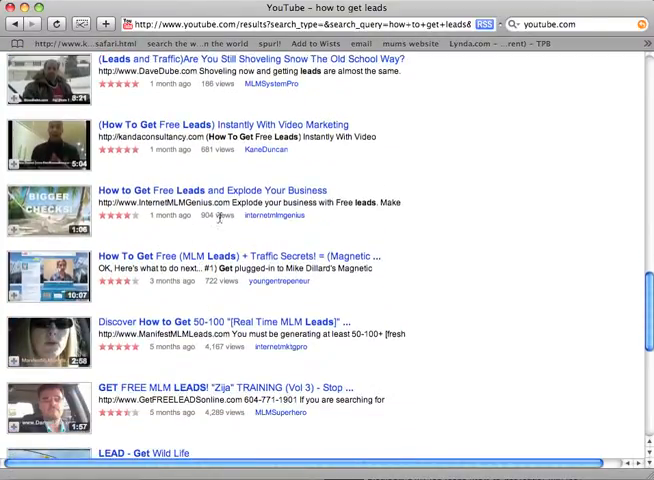
pyautogui.scroll(-3)
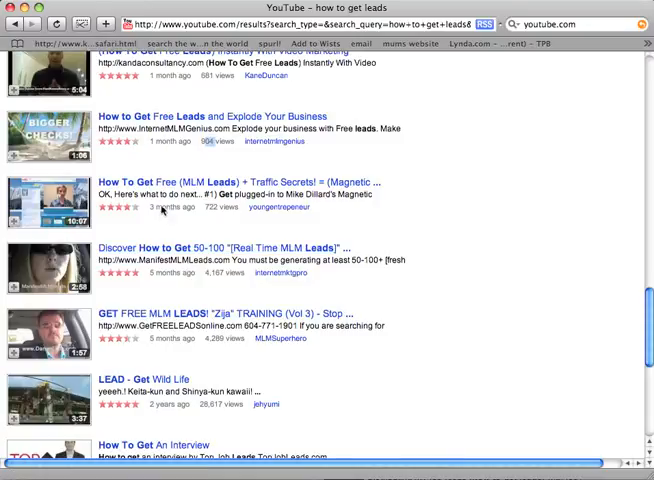
pyautogui.scroll(-3)
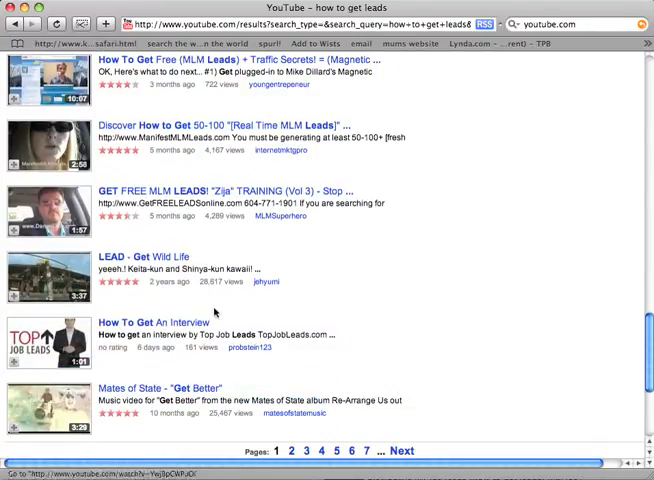
pyautogui.scroll(-3)
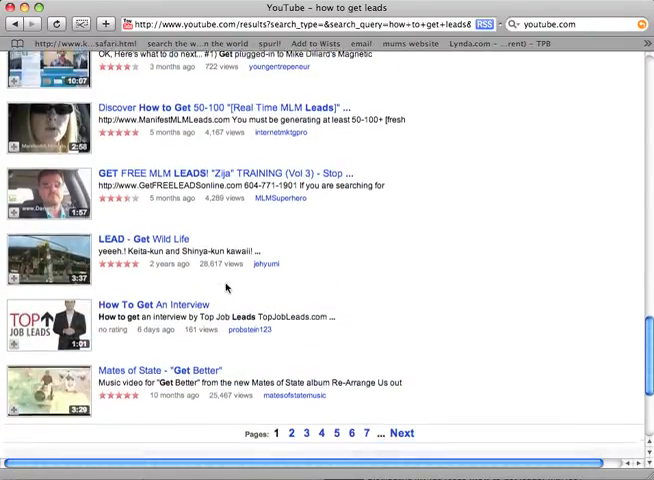
pyautogui.scroll(-3)
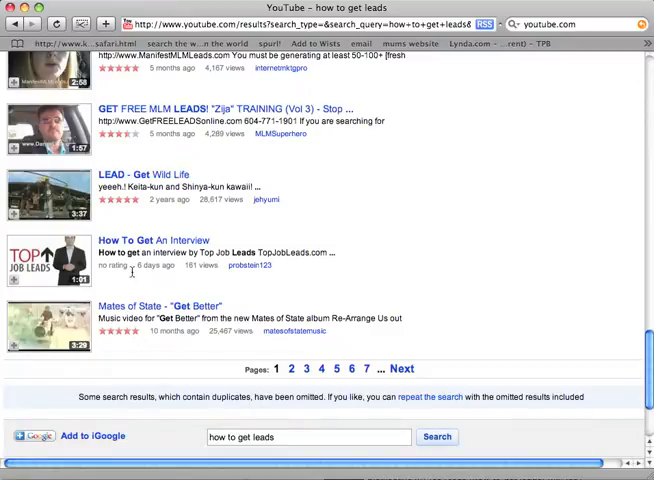
pyautogui.moveTo(152, 342)
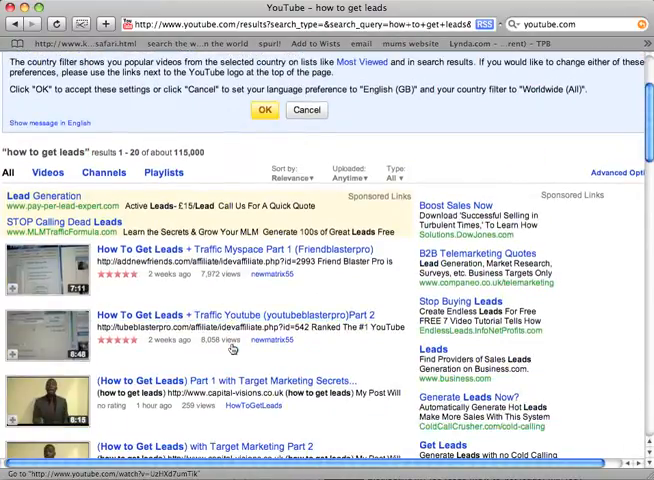
pyautogui.click(264, 109)
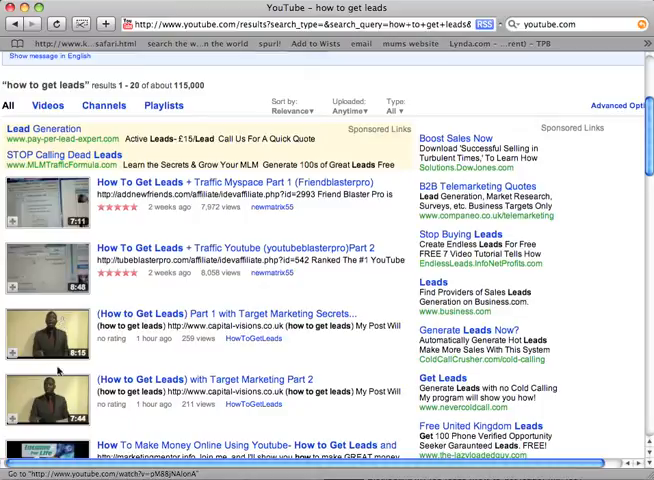
pyautogui.moveTo(62, 401)
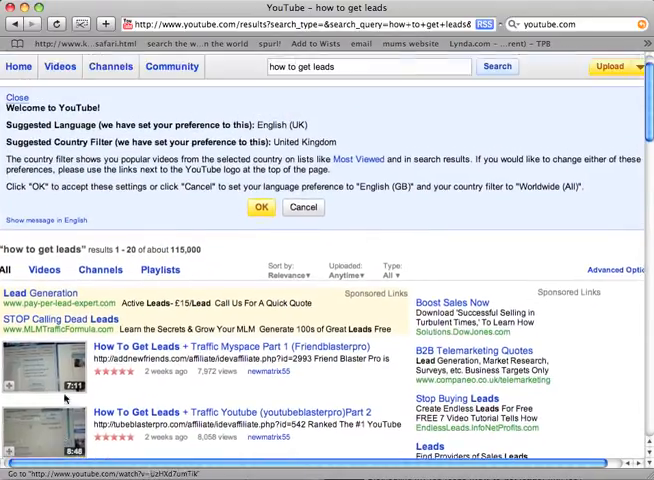
pyautogui.click(261, 207)
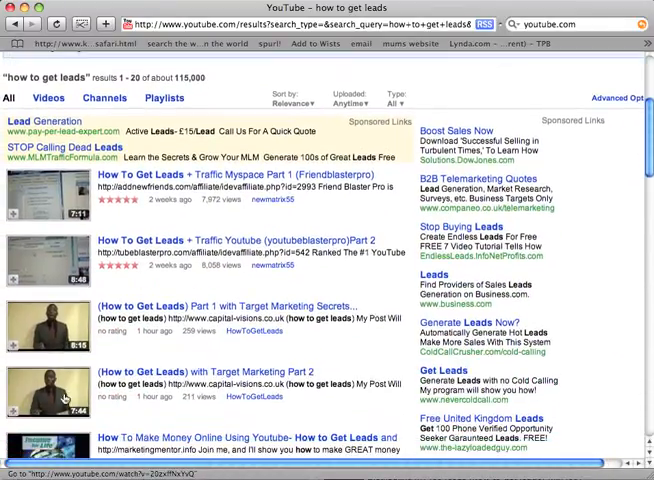
pyautogui.scroll(-3)
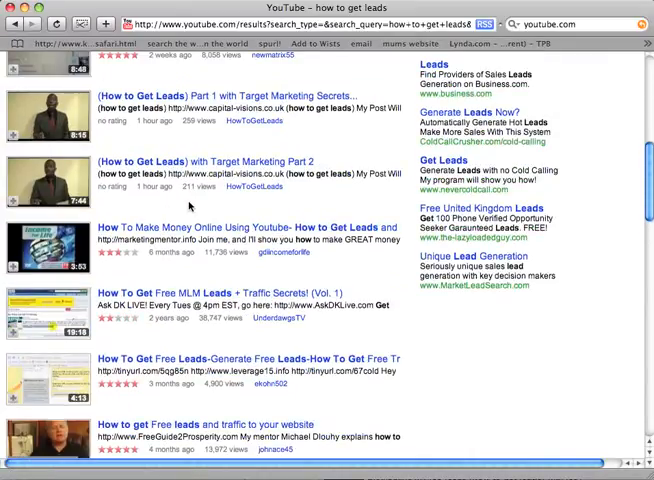
# - Dismiss the reserve battery warning while browsing the 'how to get leads' results
pyautogui.scroll(-3)
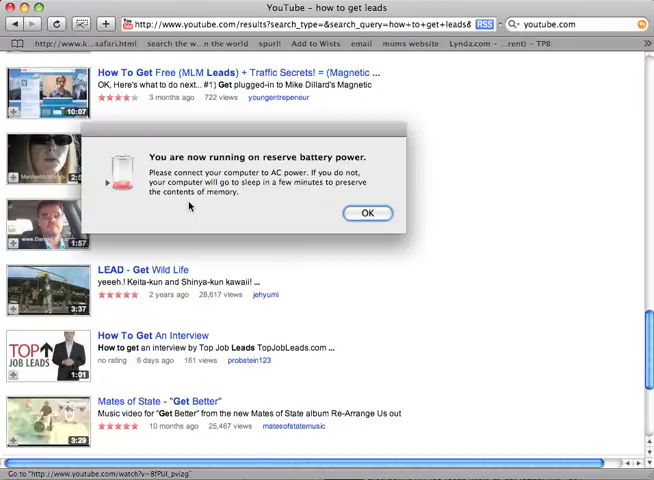
pyautogui.click(368, 213)
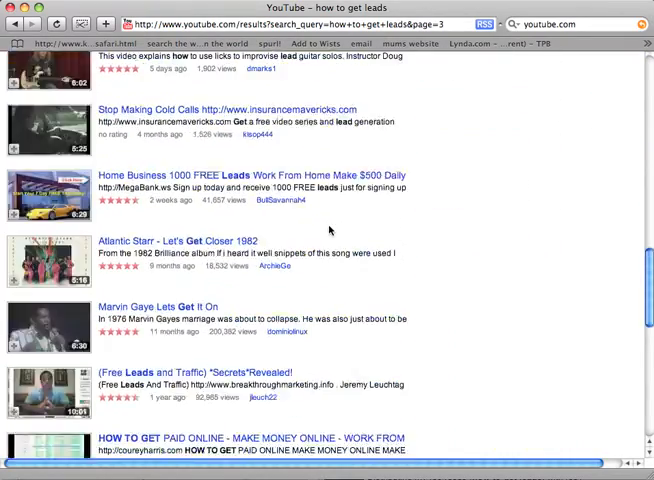
# - Scroll through the 'how to get leads' results pages back to page 1
pyautogui.scroll(-3)
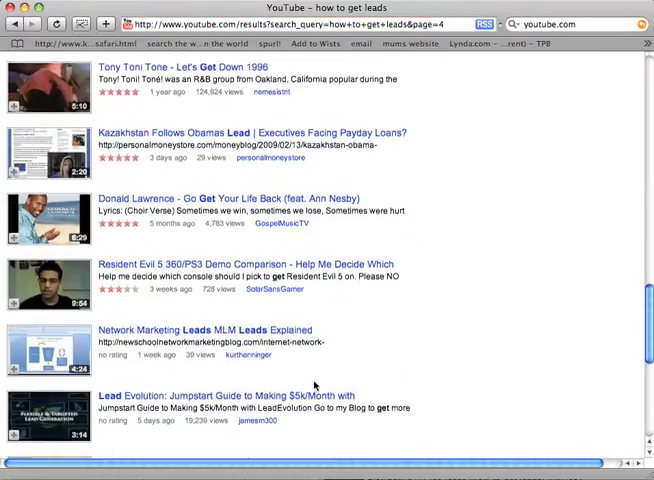
pyautogui.scroll(-3)
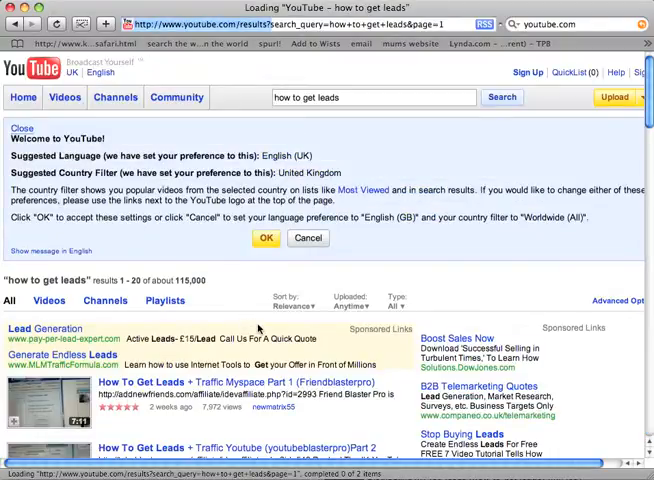
pyautogui.scroll(-3)
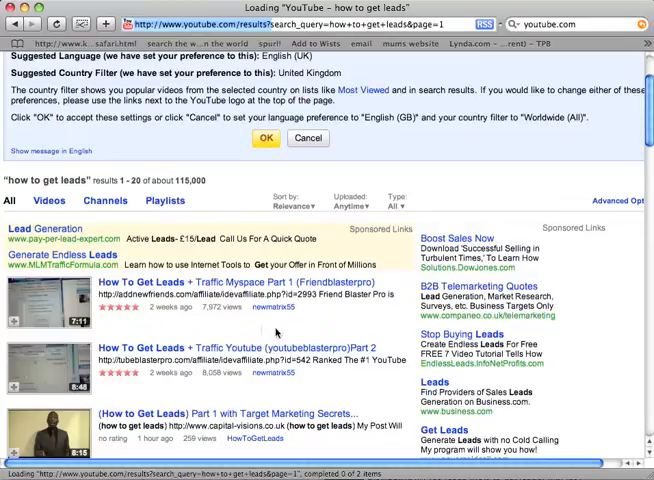